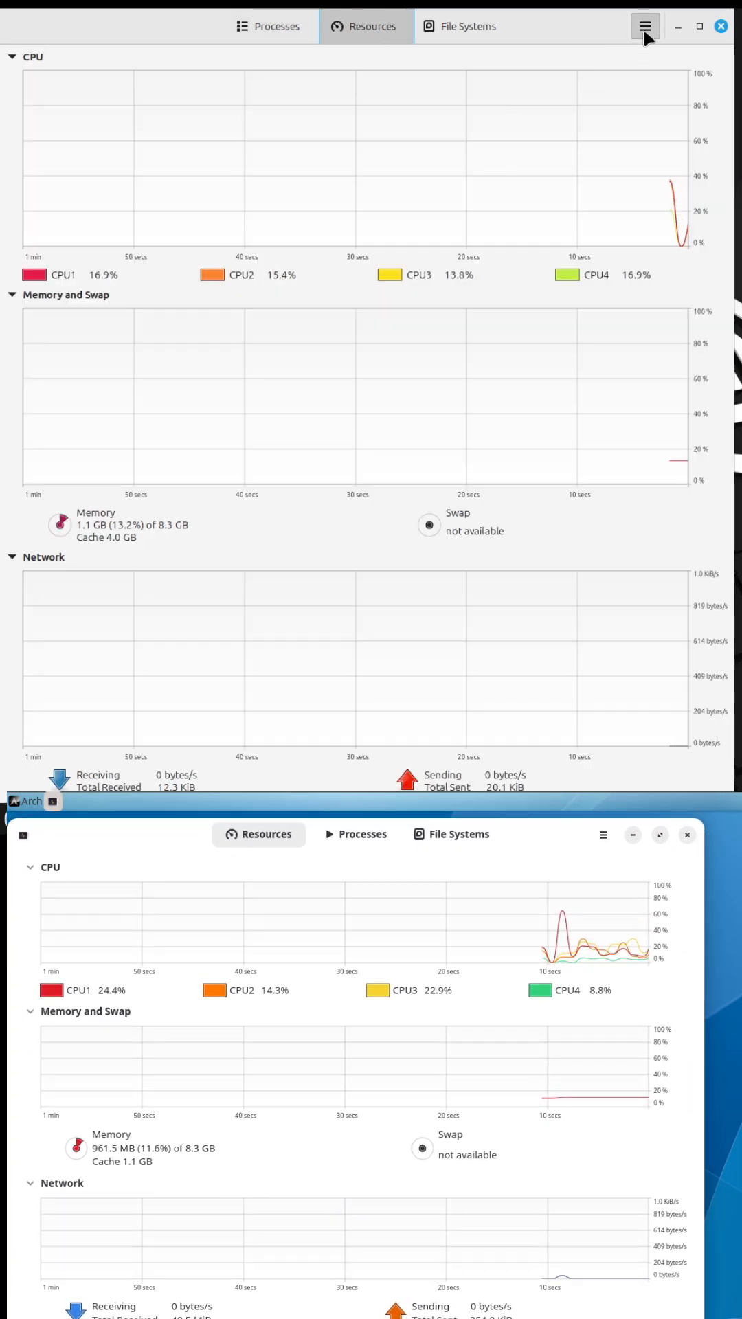
# - View the About version details of GNOME System Monitor 45.0.2 on Mint and 48.1 on Arch, then dismiss them
pyautogui.click(645, 26)
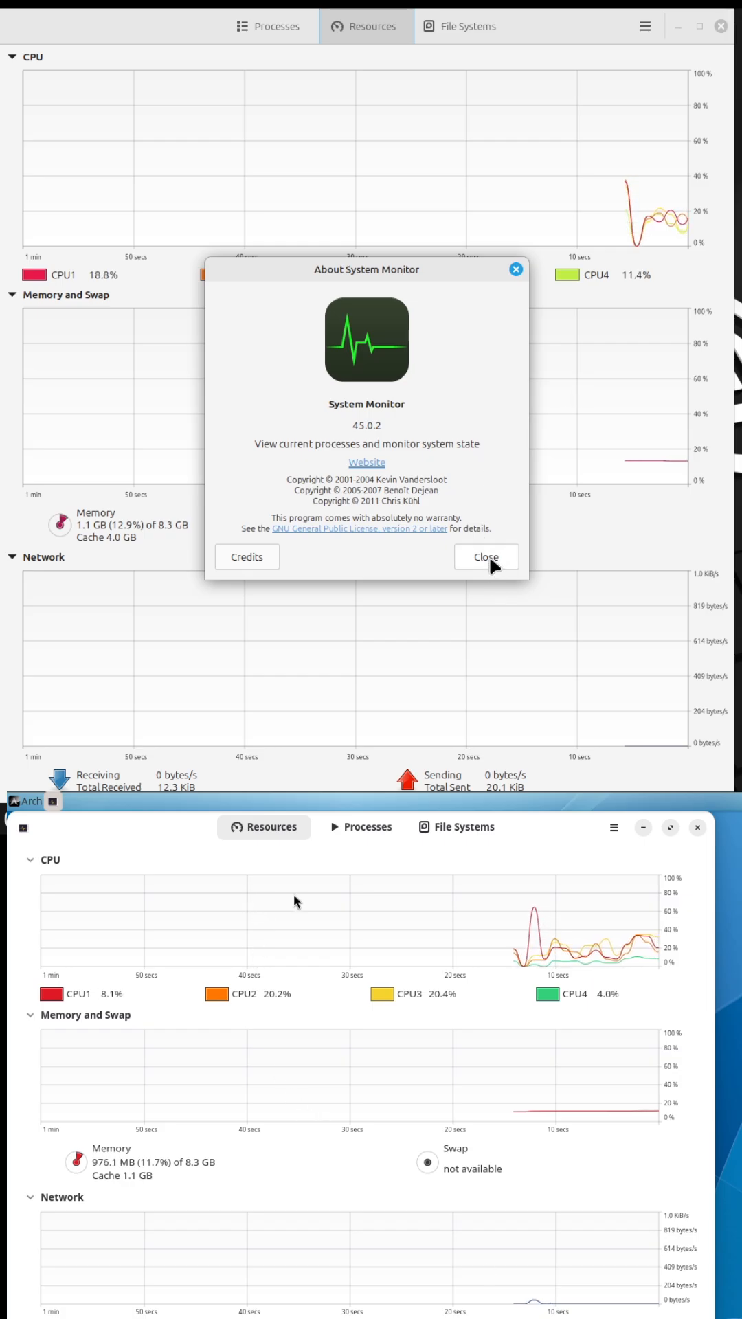
pyautogui.click(485, 557)
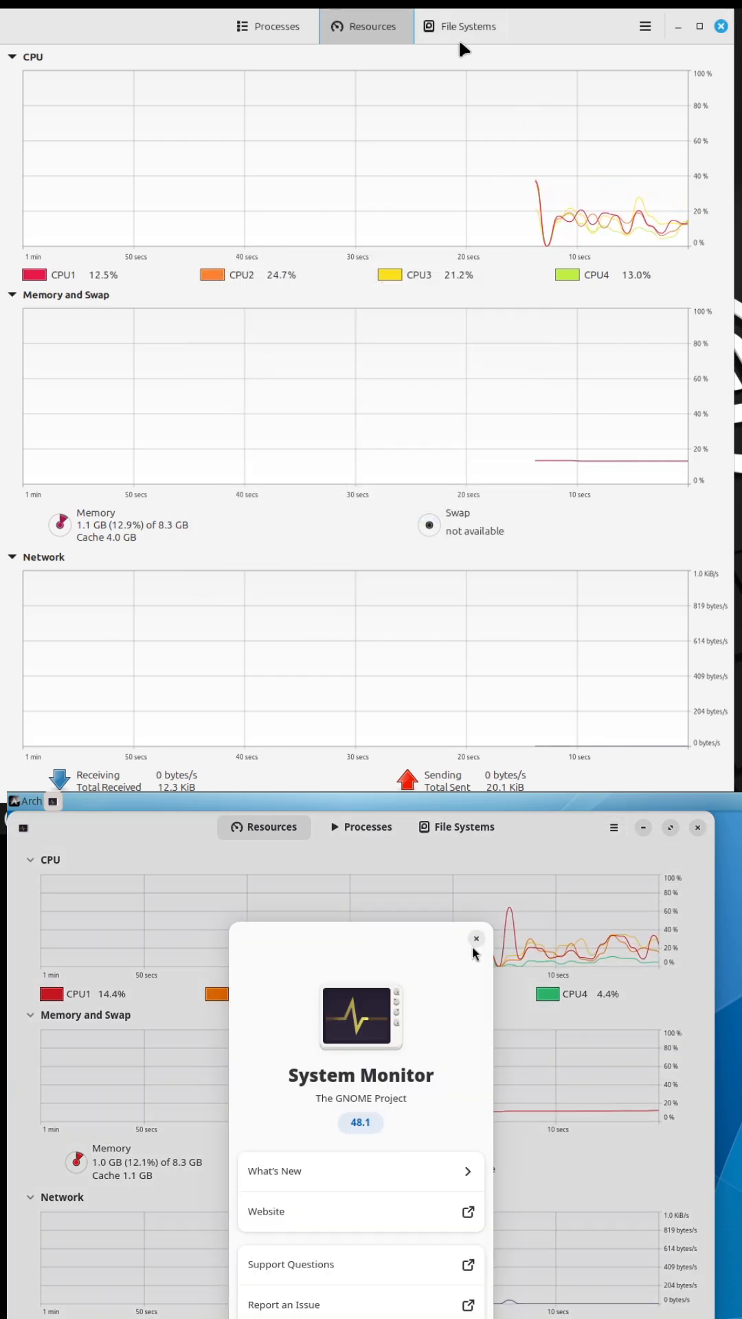
pyautogui.click(477, 937)
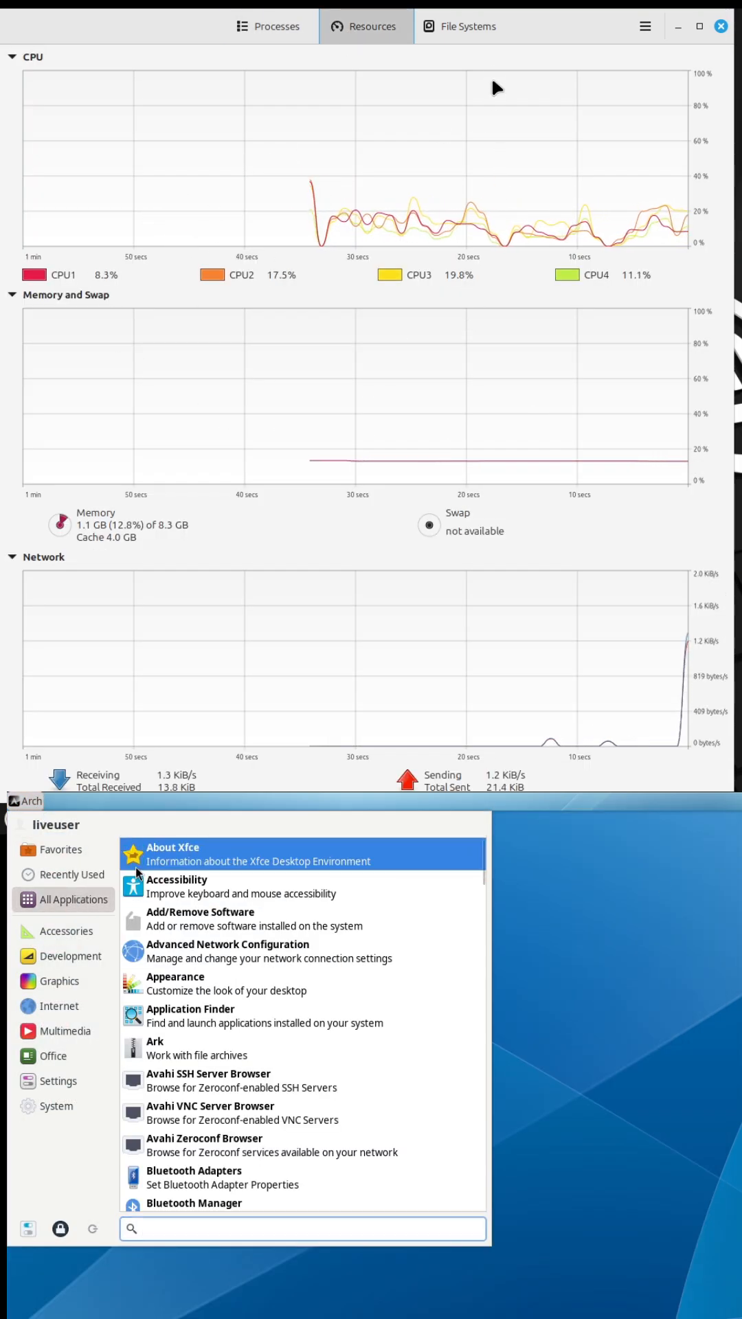
# - Show Mint 22.1 Cinnamon hardware details in System Info and scroll the Arch menu categories
pyautogui.click(173, 848)
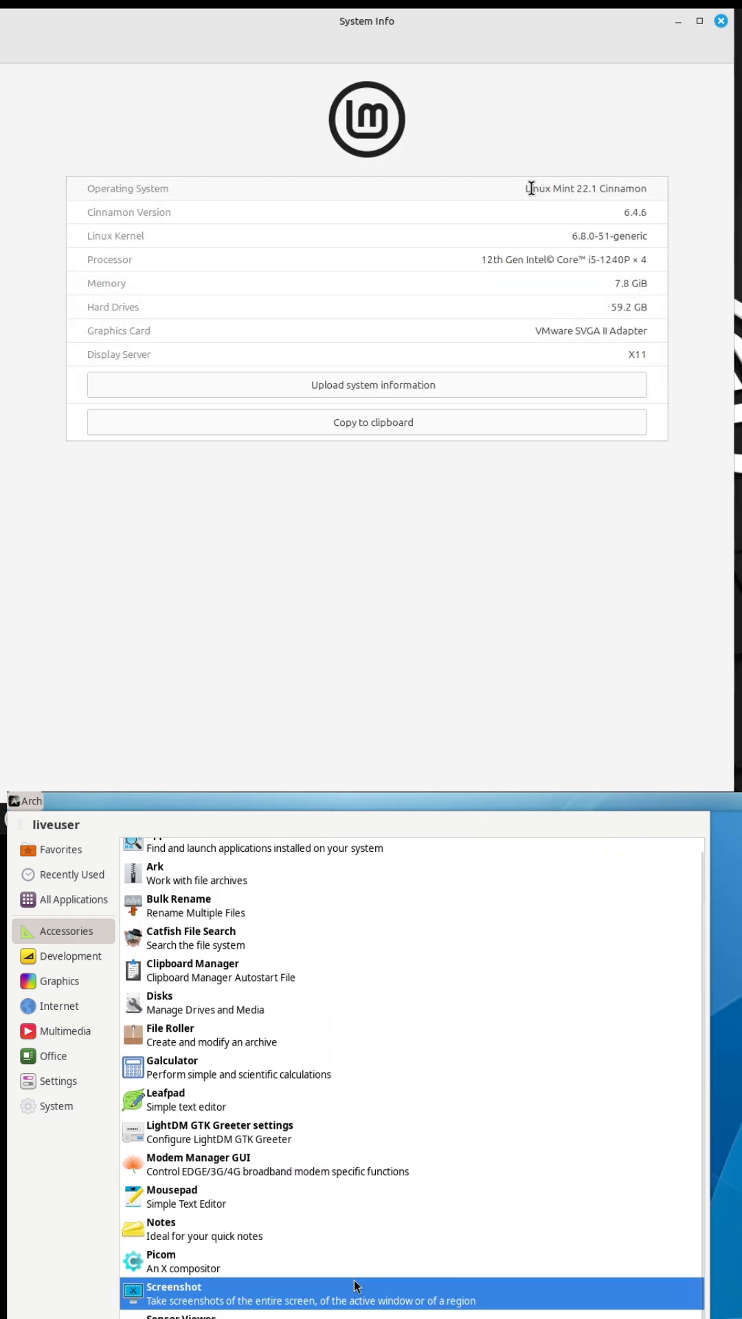
pyautogui.scroll(-3)
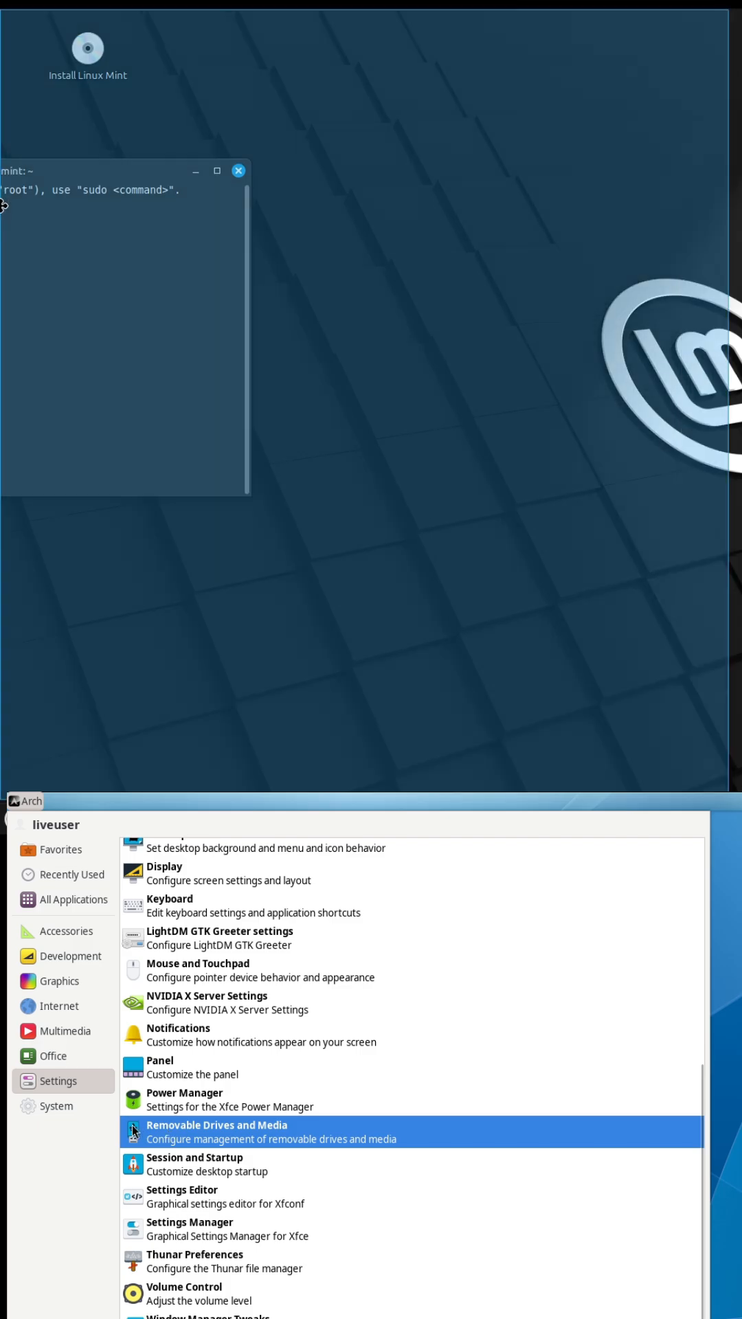
# - Compare the Text and Colors settings of the Mint terminal profile, then close Preferences
pyautogui.click(66, 931)
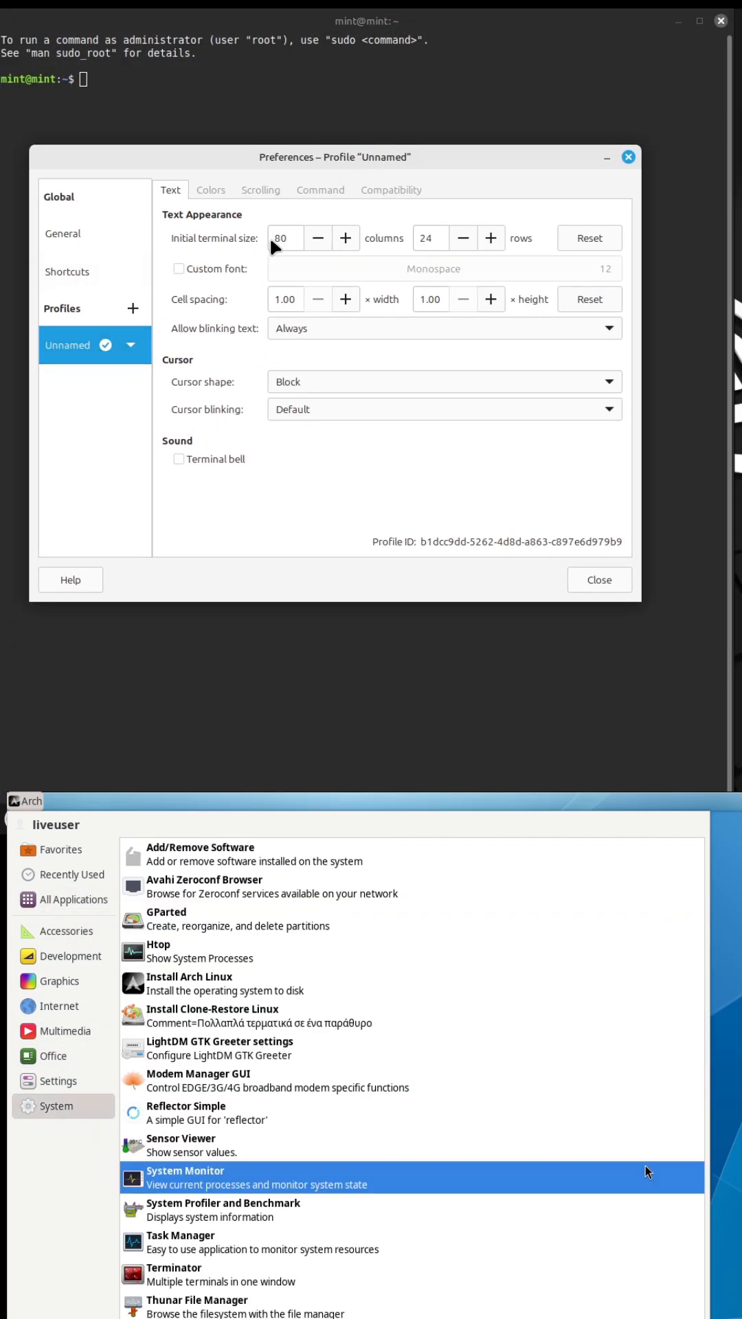
pyautogui.click(211, 189)
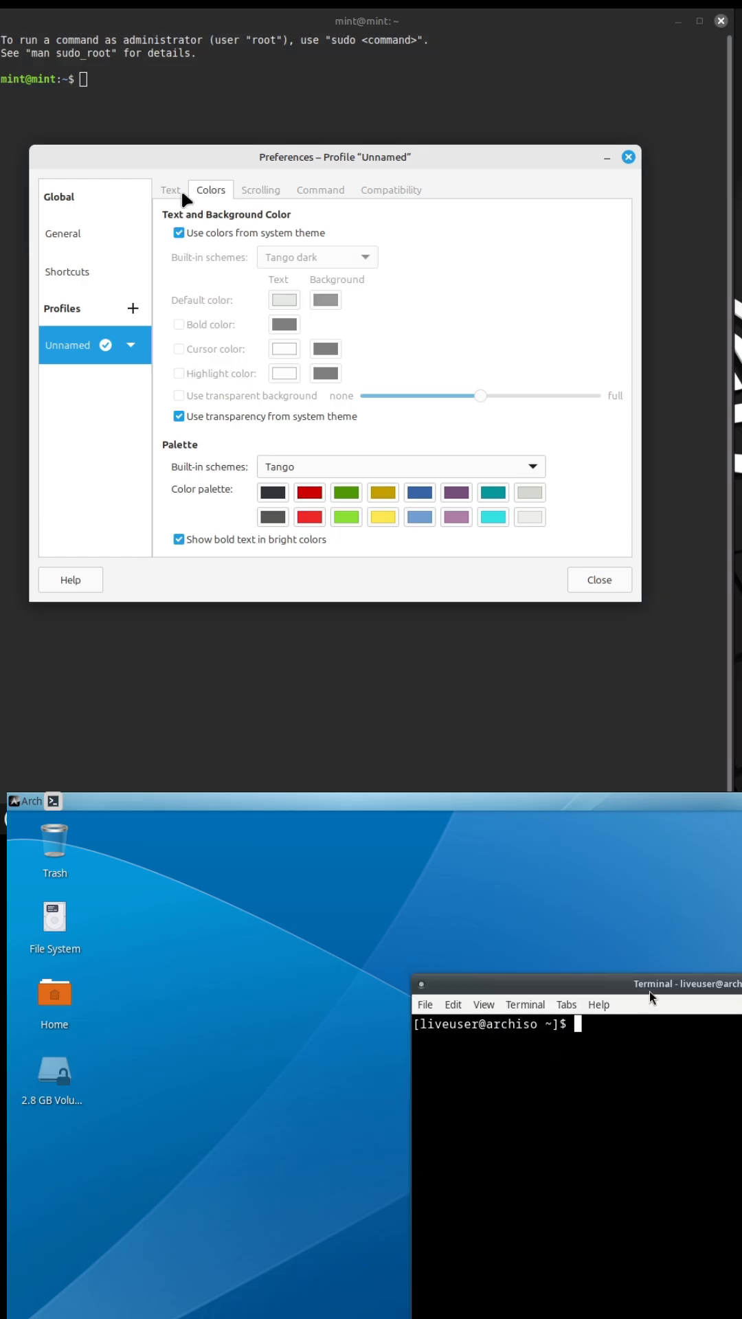
pyautogui.click(171, 190)
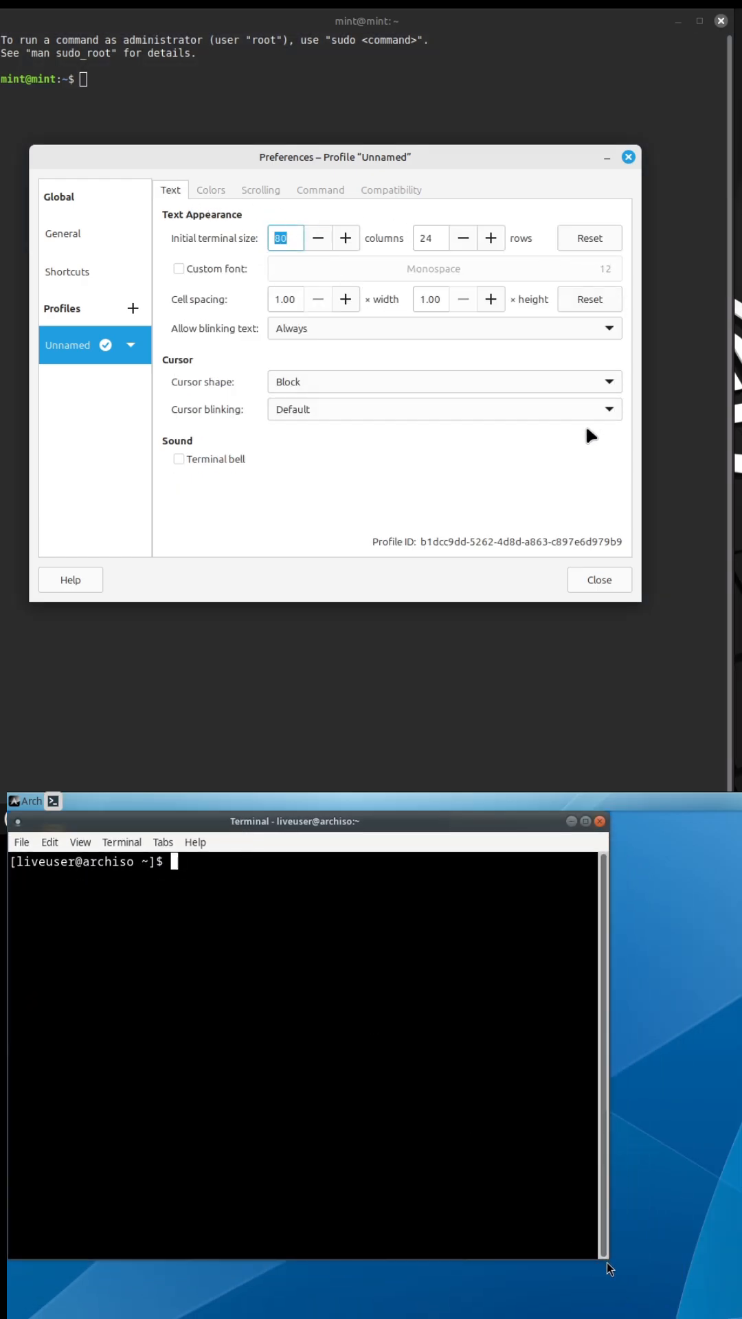
pyautogui.click(210, 189)
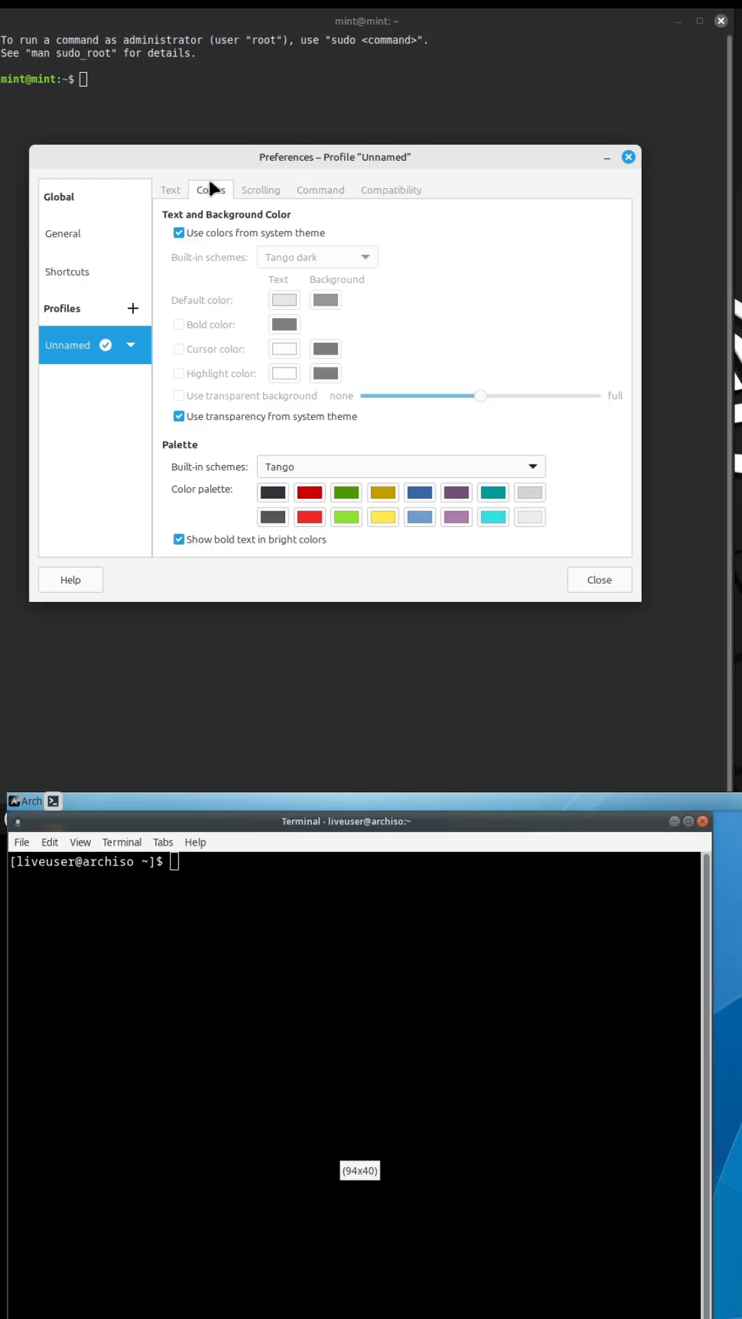
pyautogui.click(50, 842)
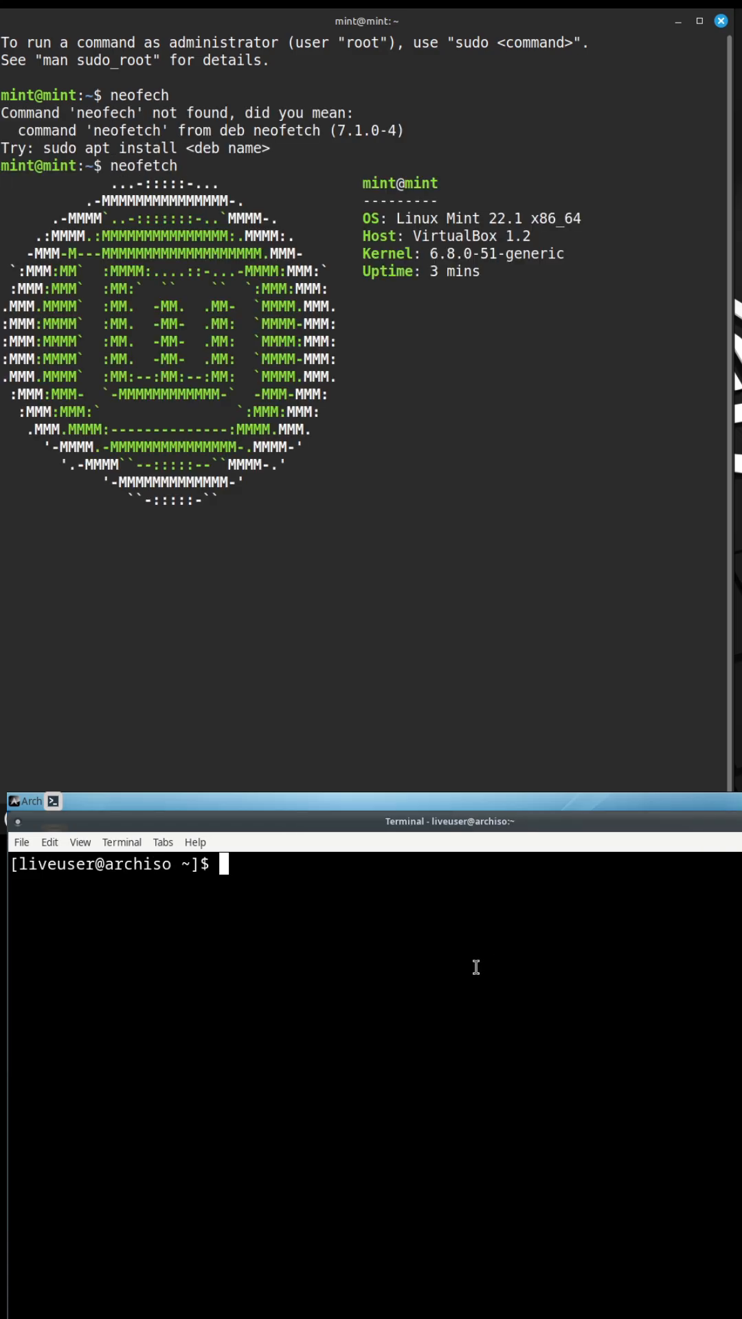
# - Run neofetch on Arch, check its terminal colour preferences, and query cat /etc/issue on Mint
pyautogui.write('neofetch')
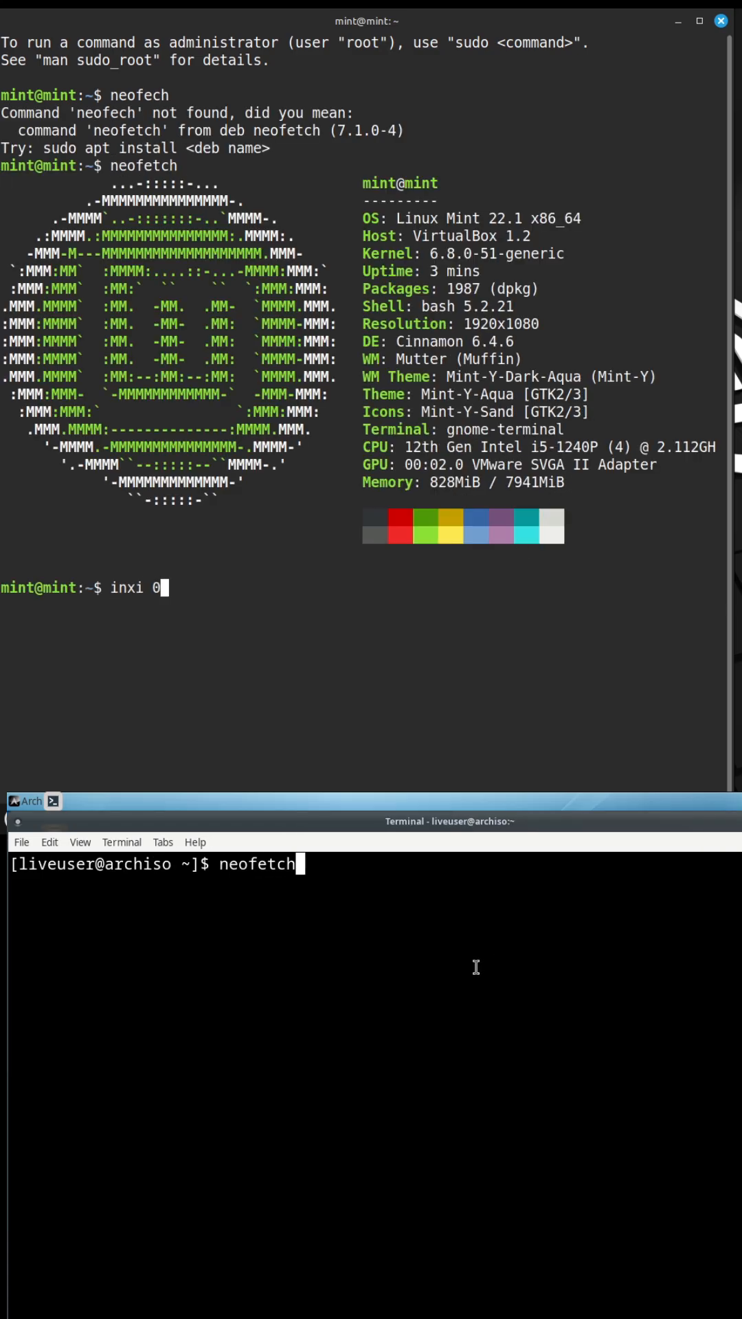
pyautogui.press('Return')
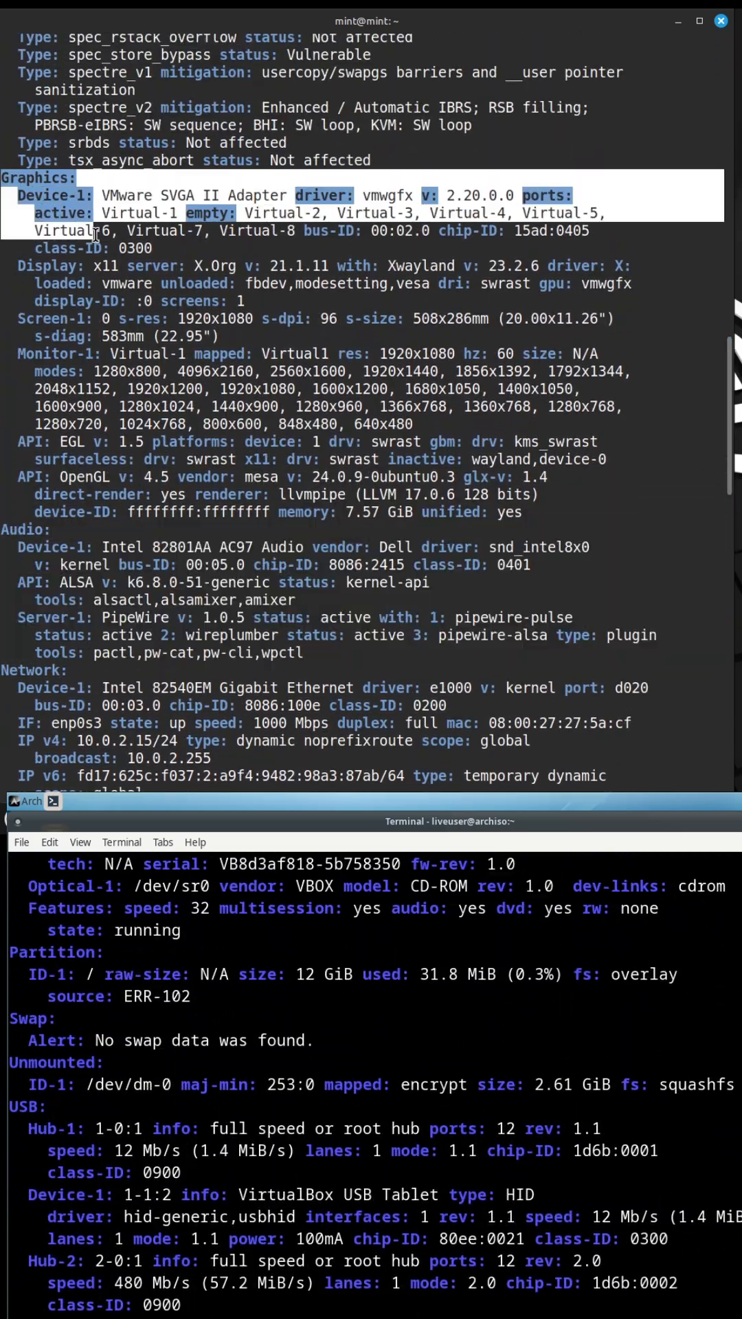
pyautogui.scroll(-3)
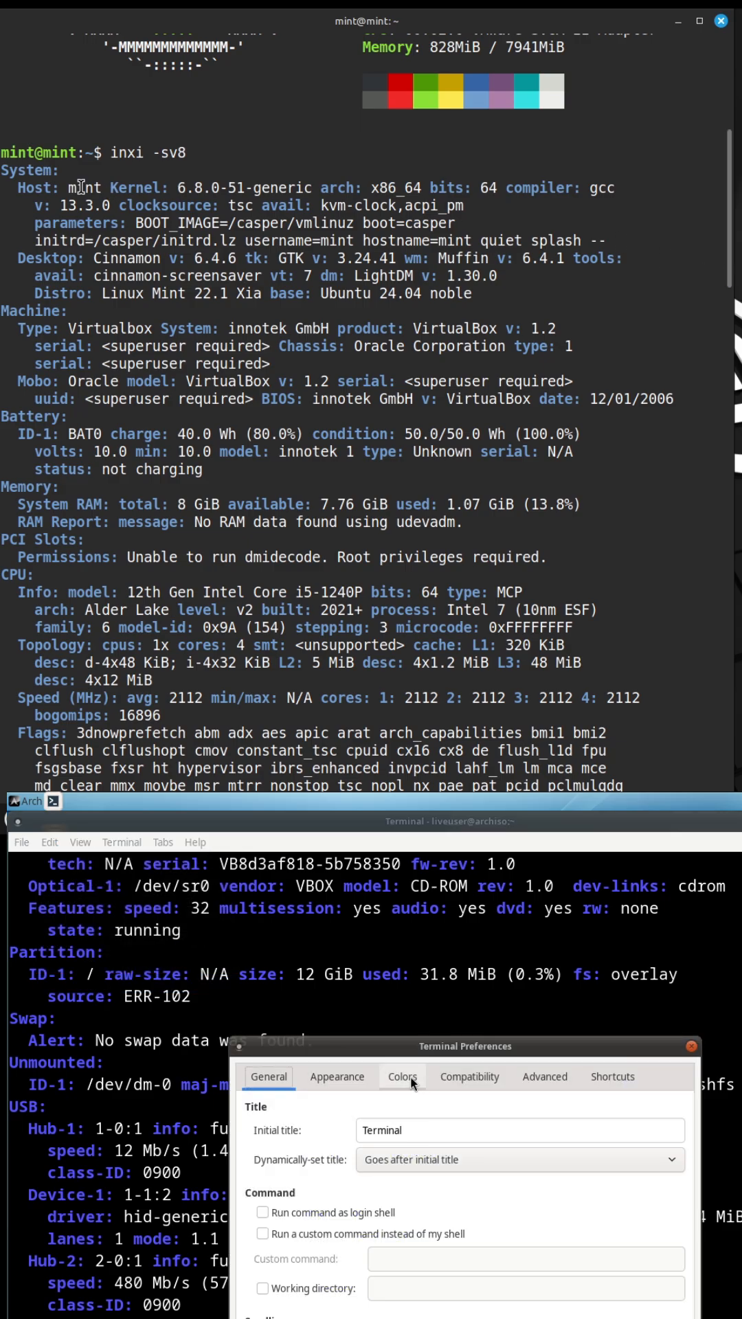
pyautogui.click(337, 1078)
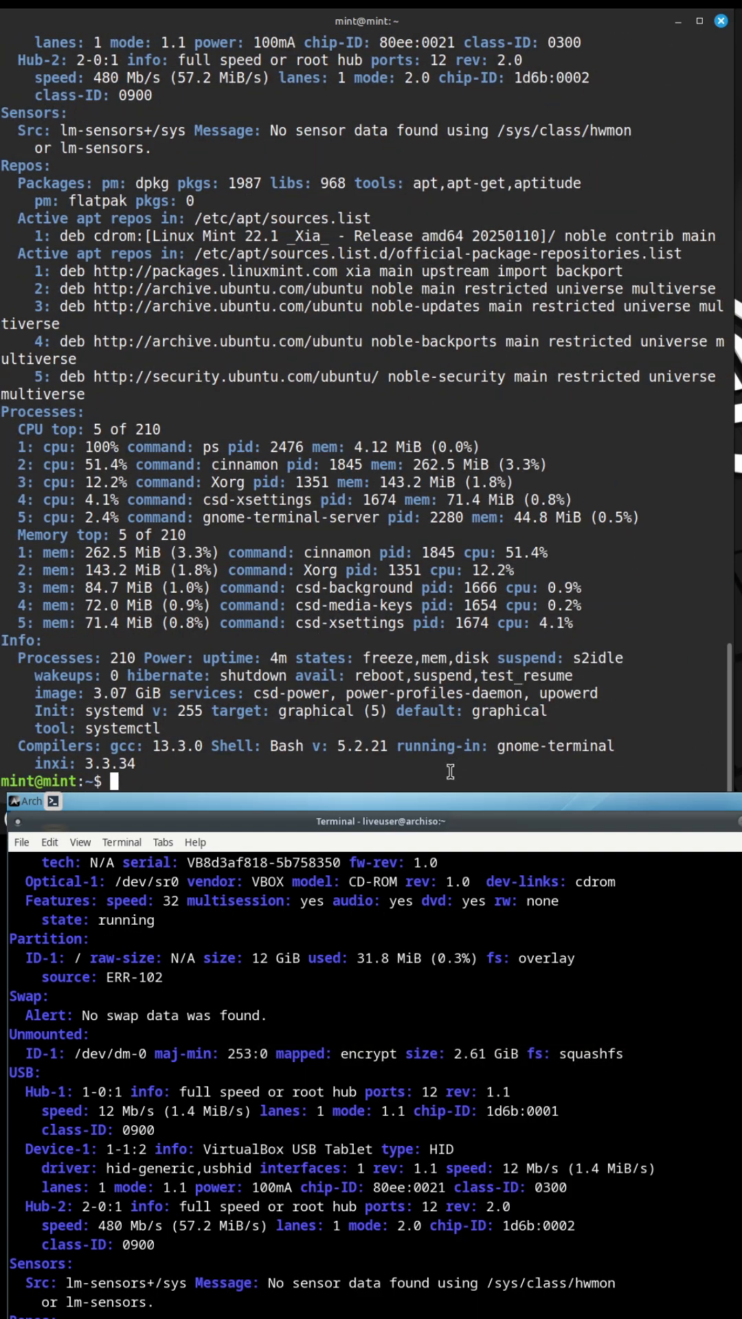
pyautogui.write('cat /etc/issue')
pyautogui.write('python3 --versio')
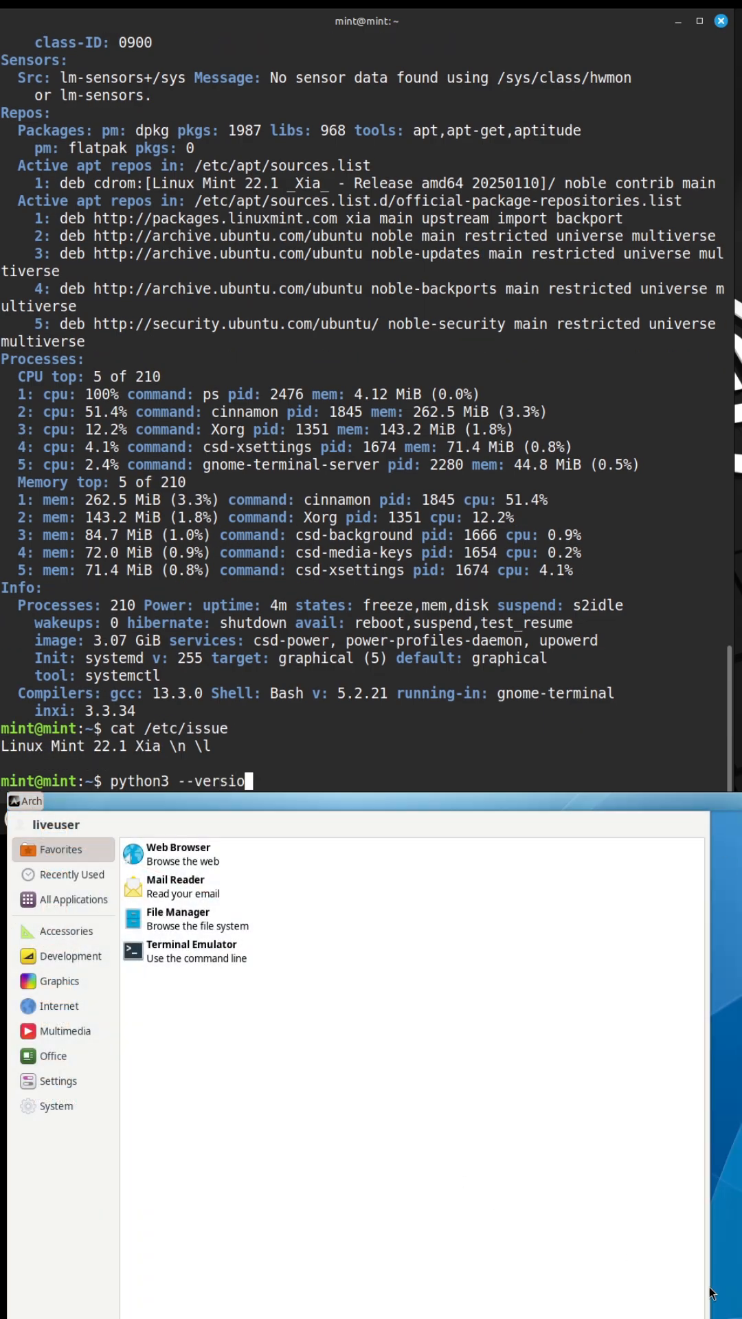
# - Browse the Administration and Preferences categories in the Cinnamon menu
pyautogui.click(191, 951)
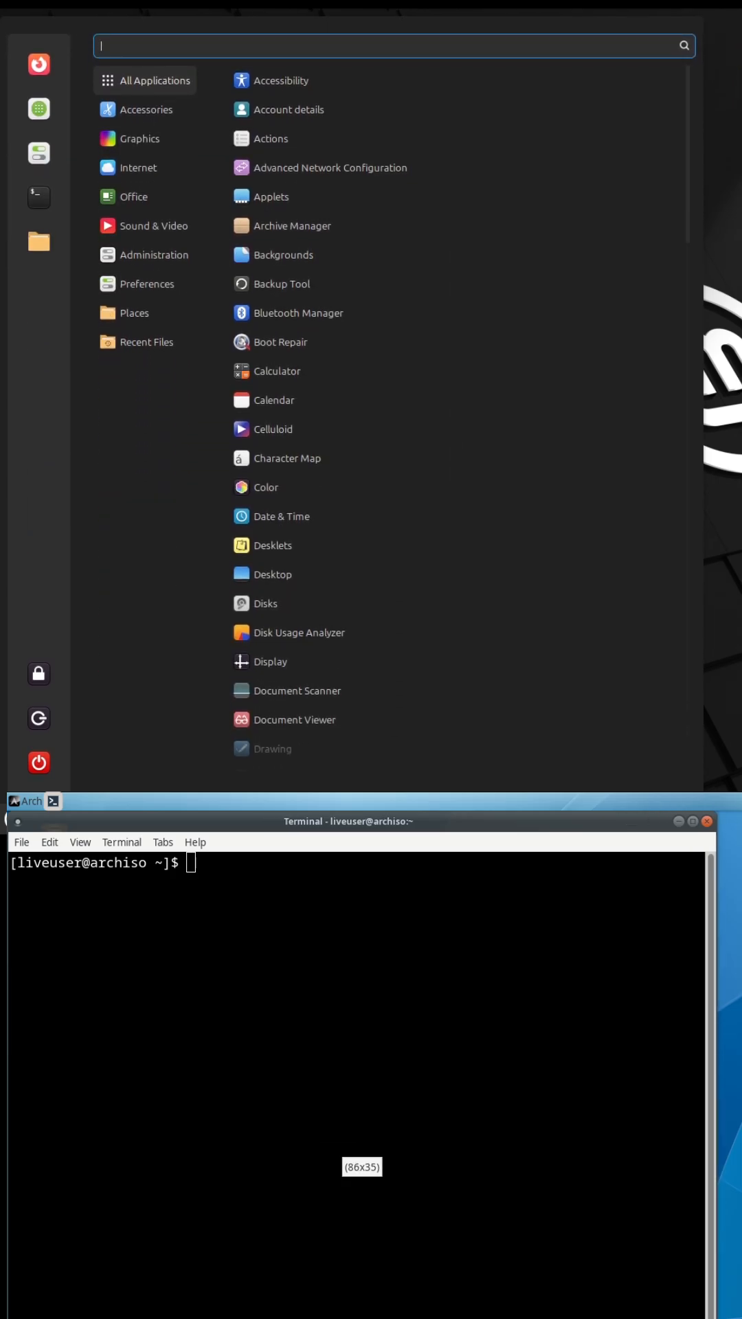
pyautogui.click(138, 170)
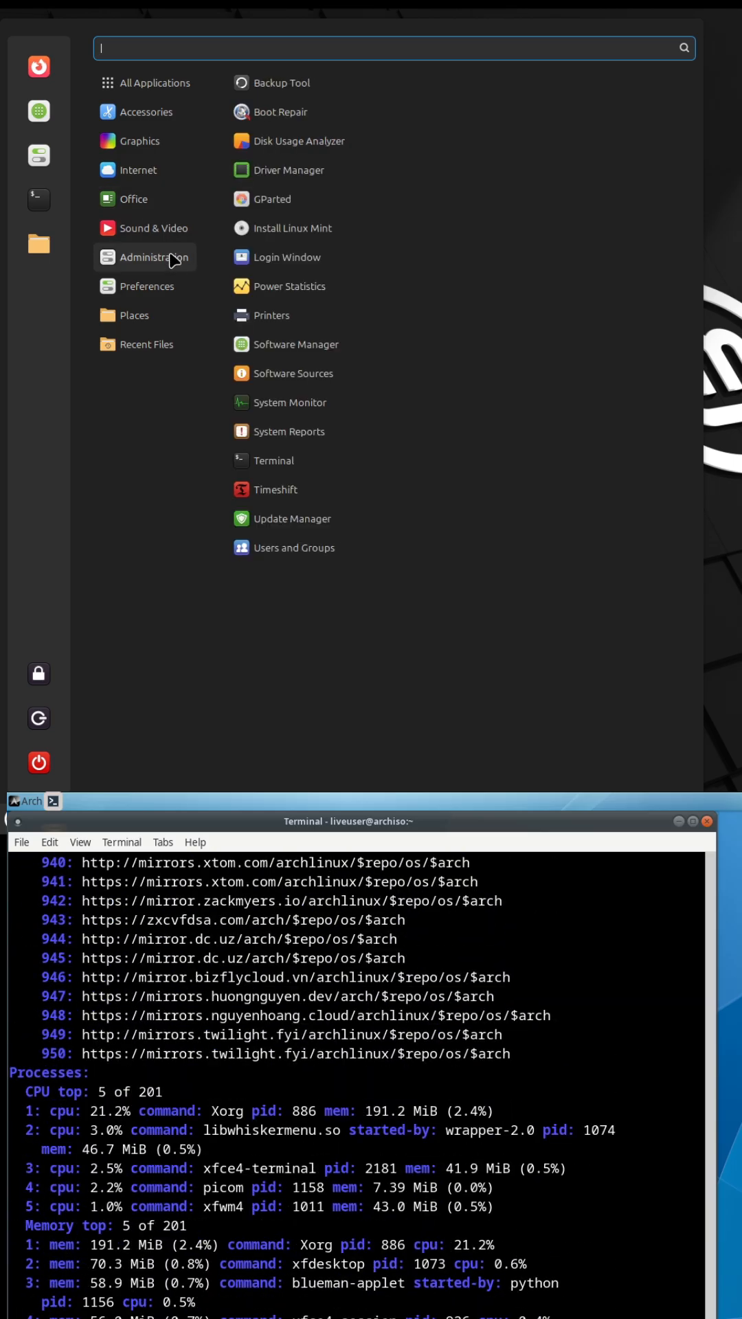
pyautogui.click(147, 286)
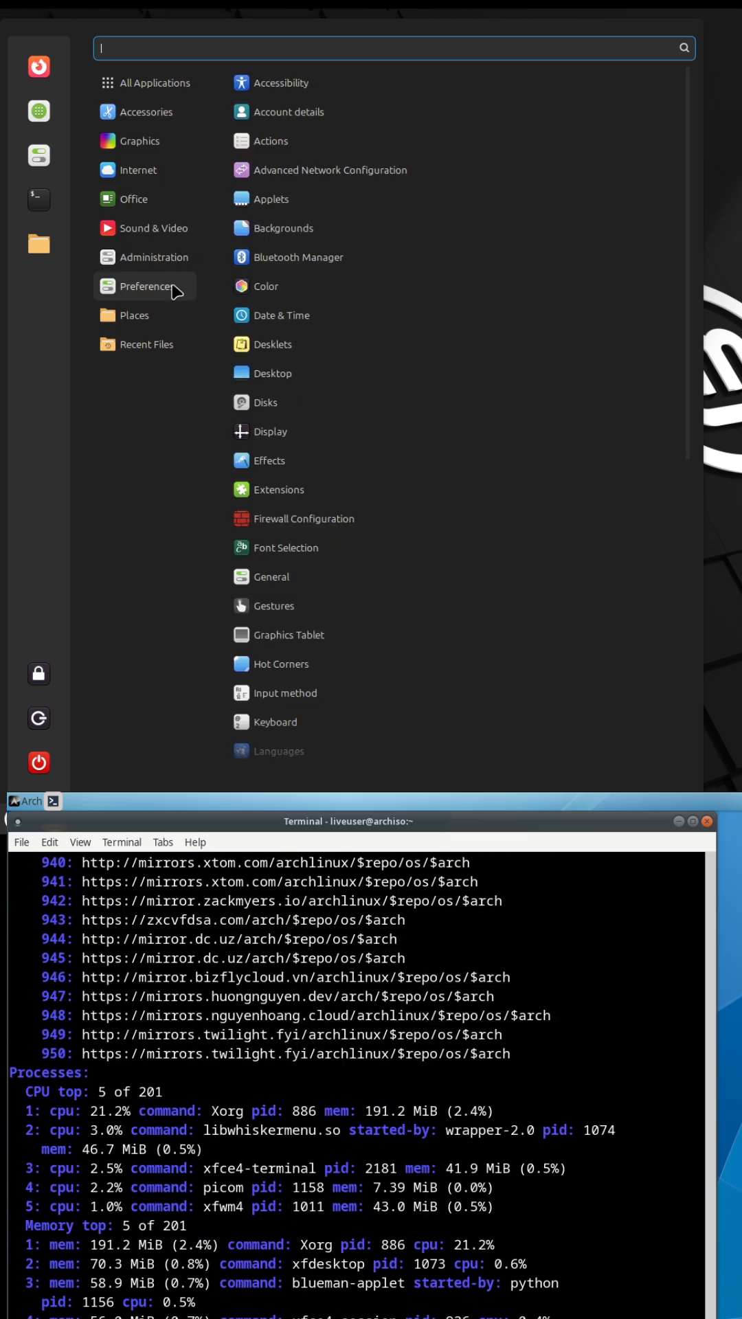
pyautogui.scroll(-3)
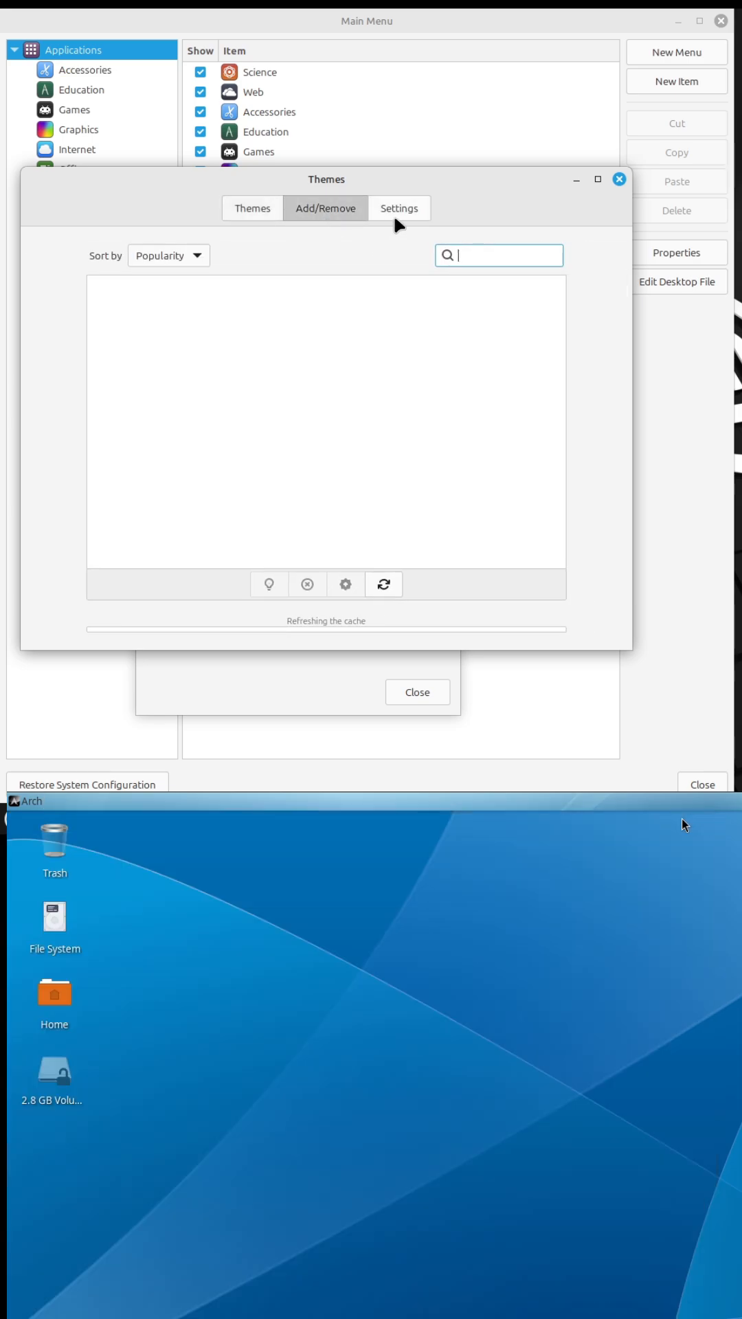
# - List Mint's applied themes (Bibata-Modern-Classic, Mint-Y-Aqua, Mint-Y-Sand) and launch Xfce Appearance on Arch
pyautogui.click(253, 208)
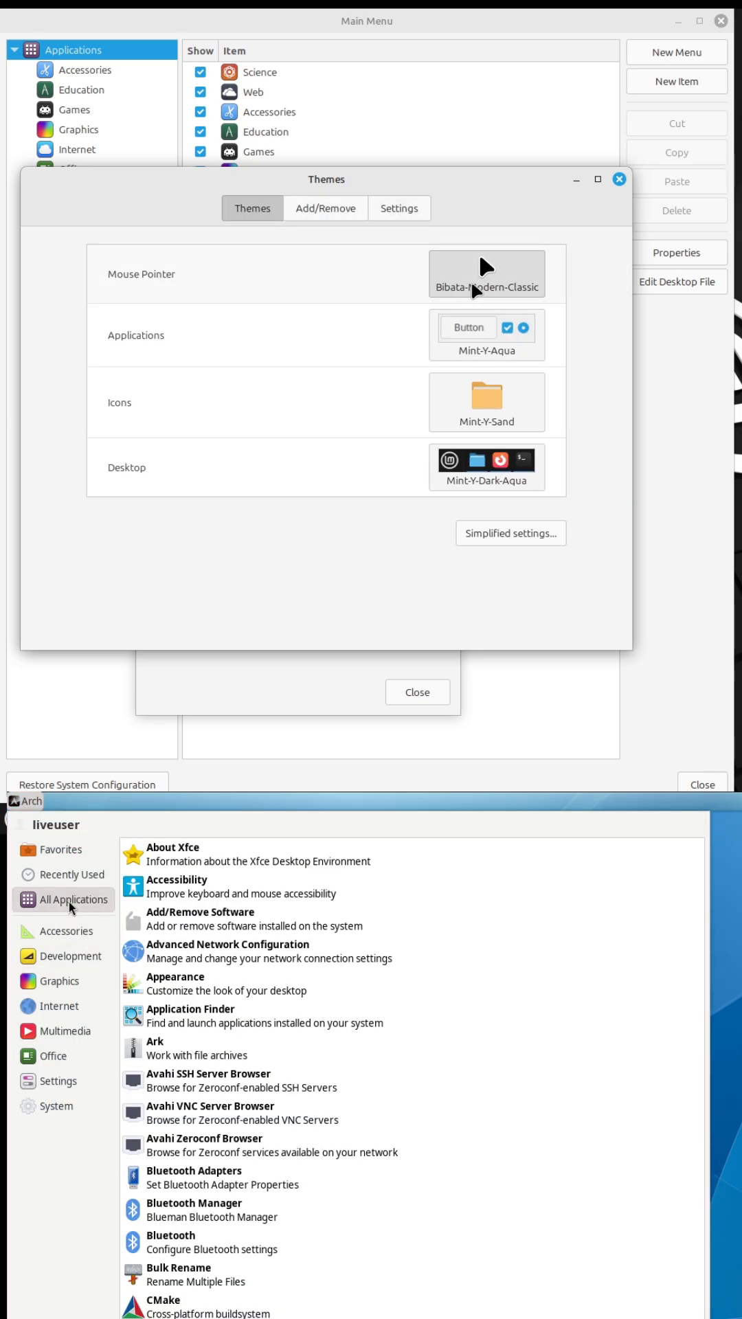
pyautogui.click(175, 983)
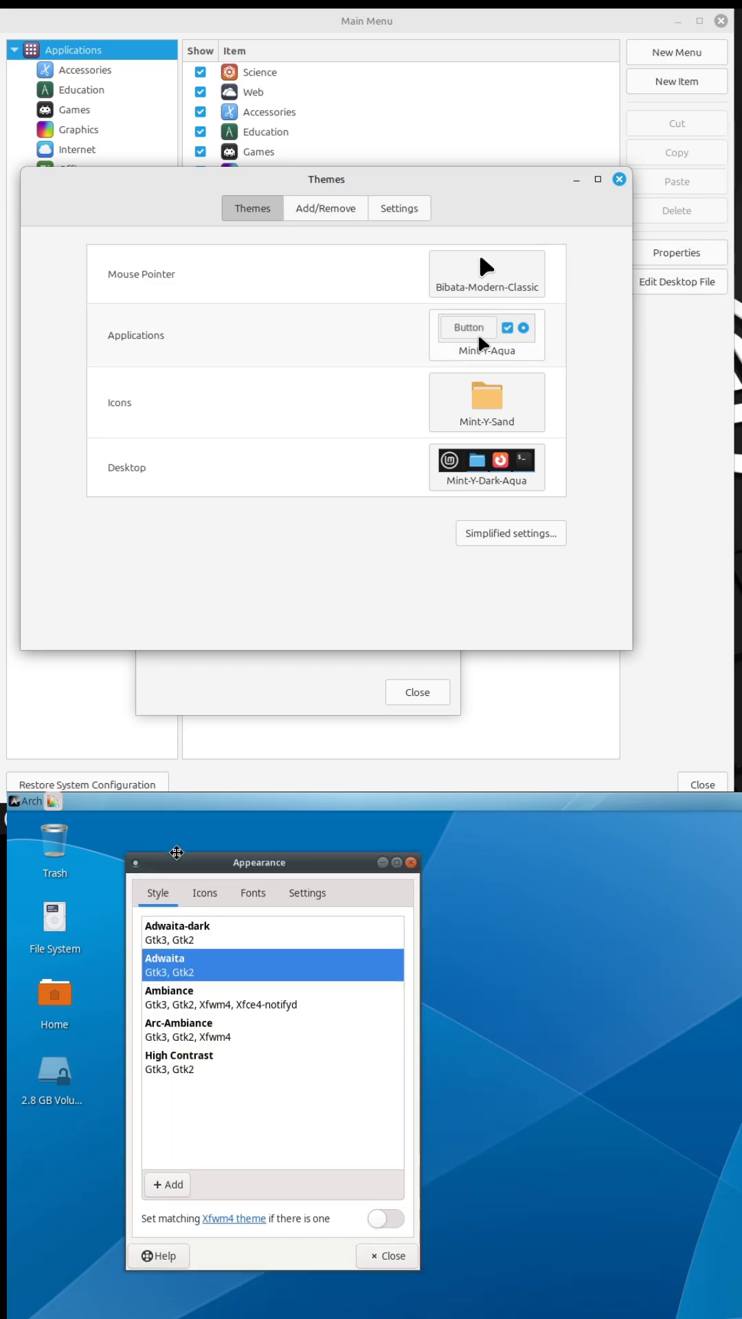